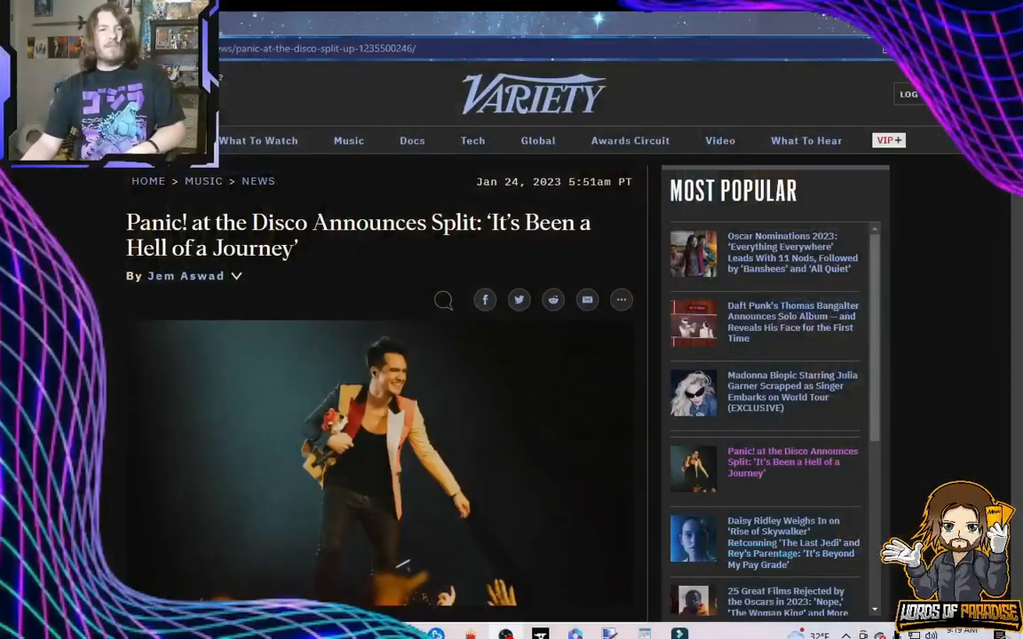
pyautogui.moveTo(586, 378)
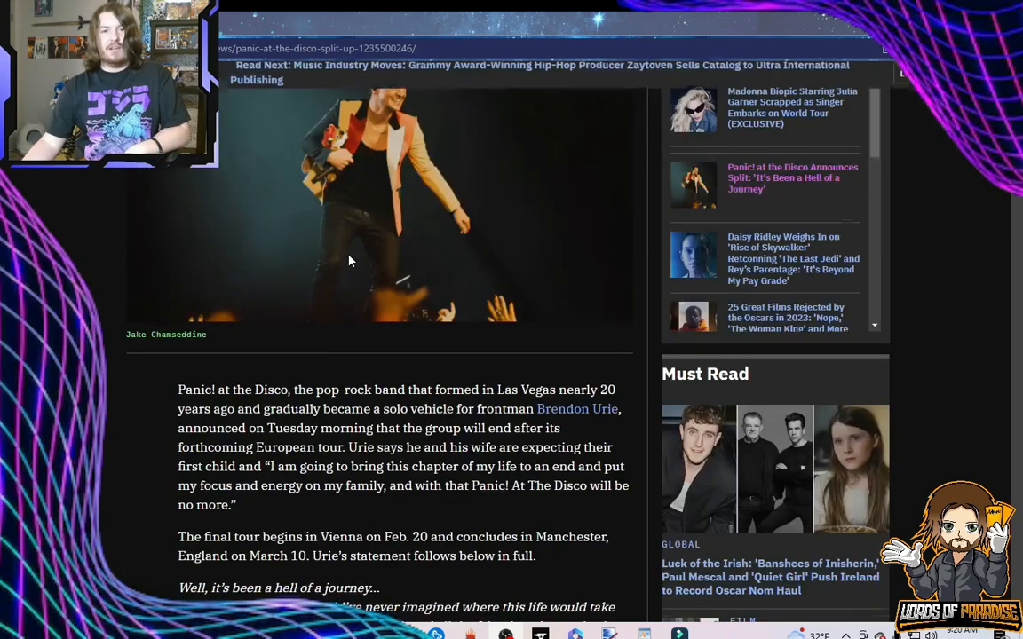
pyautogui.scroll(-3)
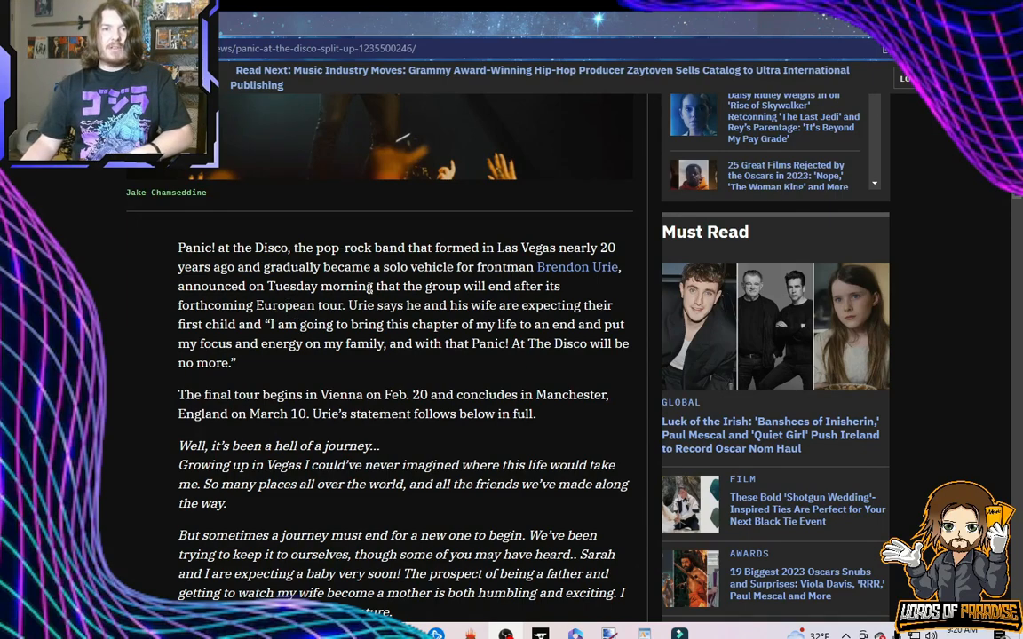
pyautogui.moveTo(176, 324)
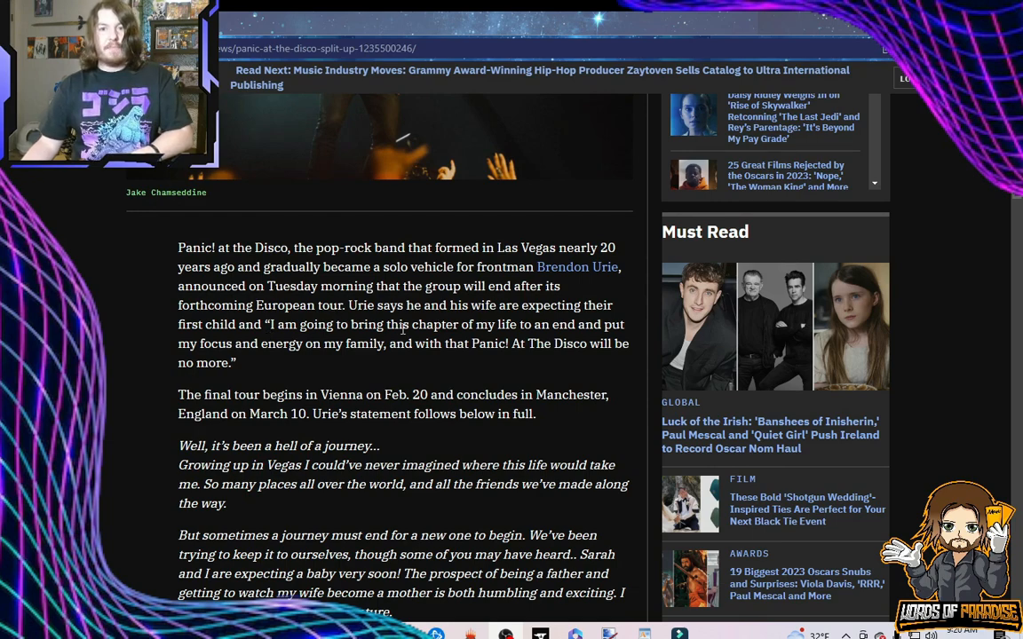
pyautogui.moveTo(269, 359)
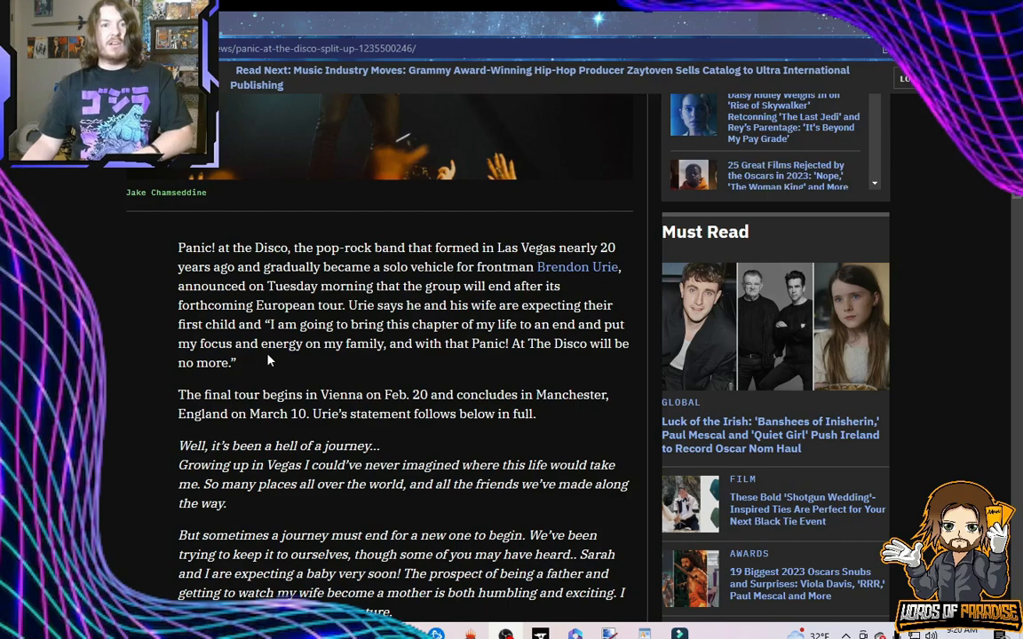
pyautogui.moveTo(388, 359)
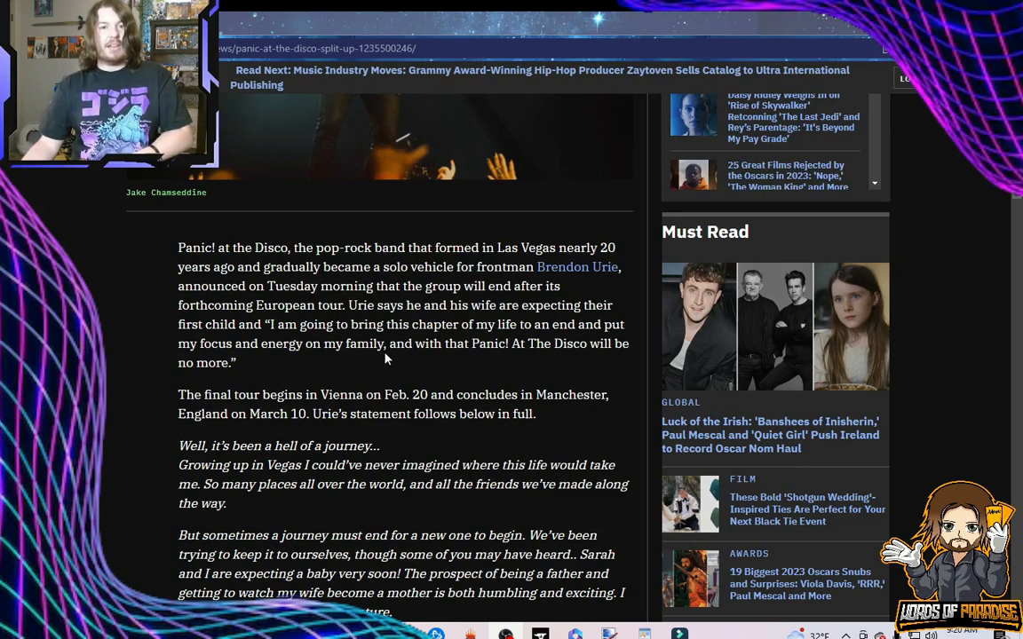
pyautogui.moveTo(249, 373)
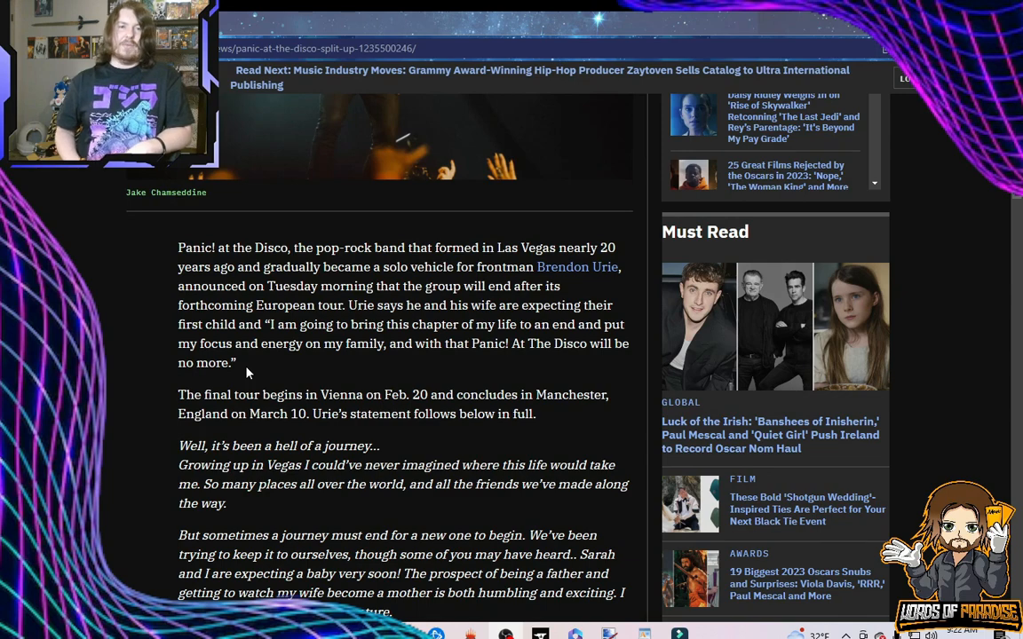
# - Scroll the article down until the italic farewell statement paragraphs fill the reading area
pyautogui.scroll(-3)
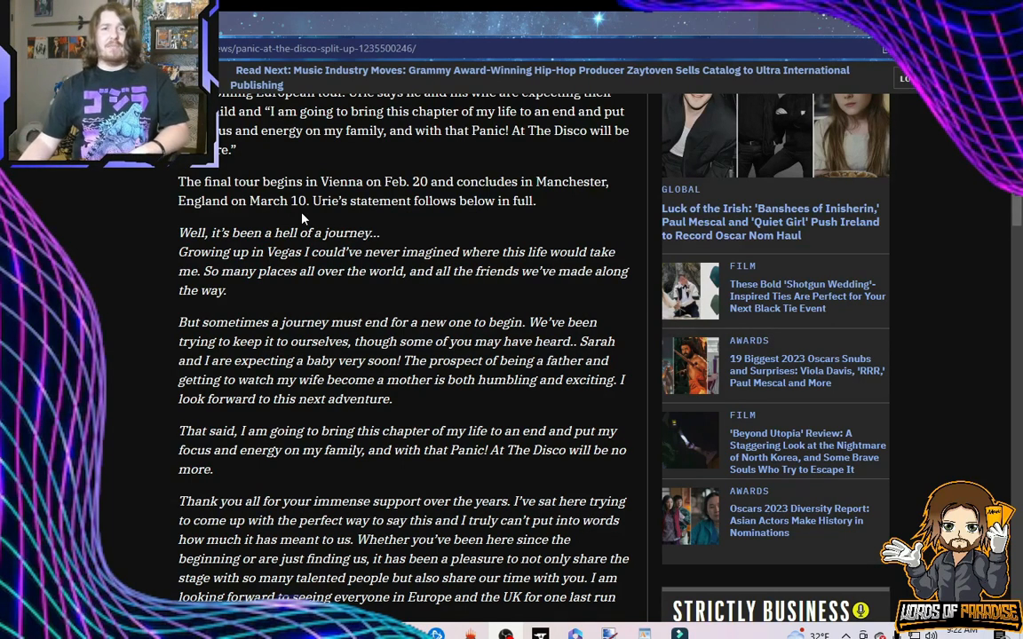
pyautogui.moveTo(415, 224)
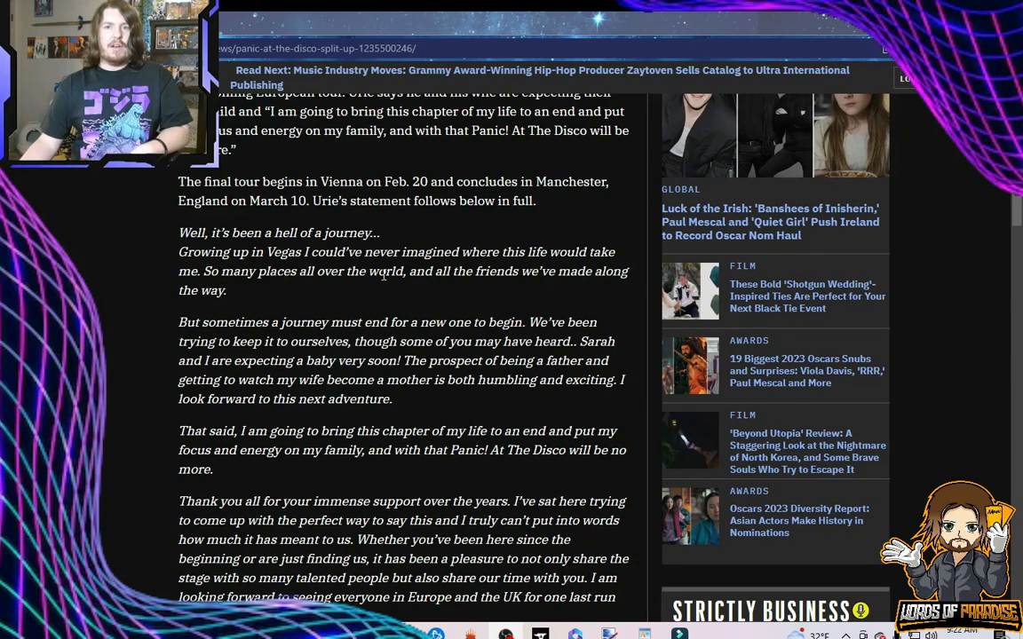
pyautogui.moveTo(245, 298)
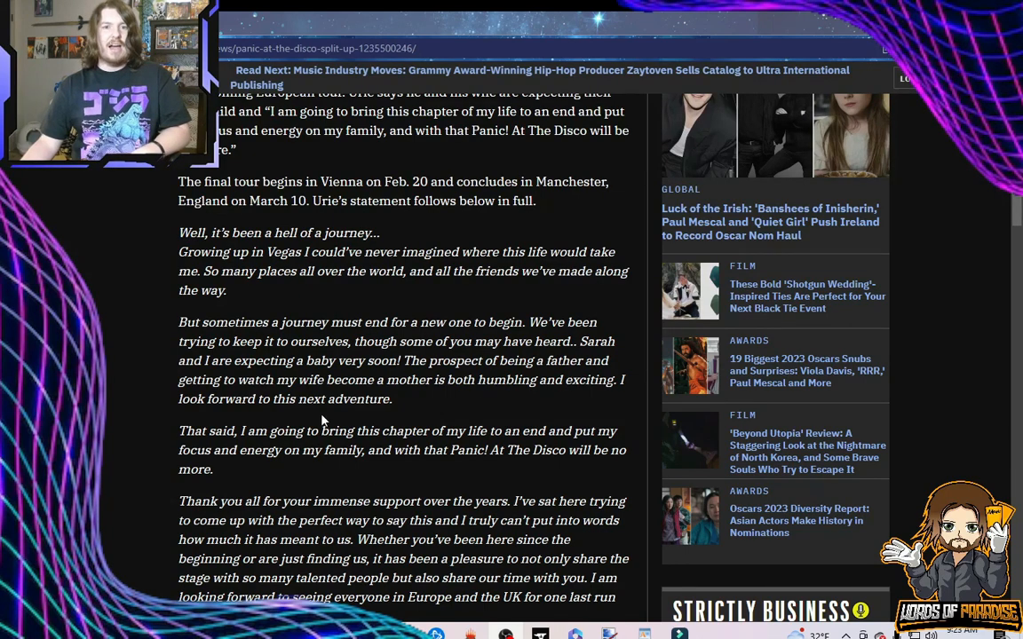
# - Scroll down past the statement's closing 'Thank you for existing' and the embedded Instagram post
pyautogui.scroll(-3)
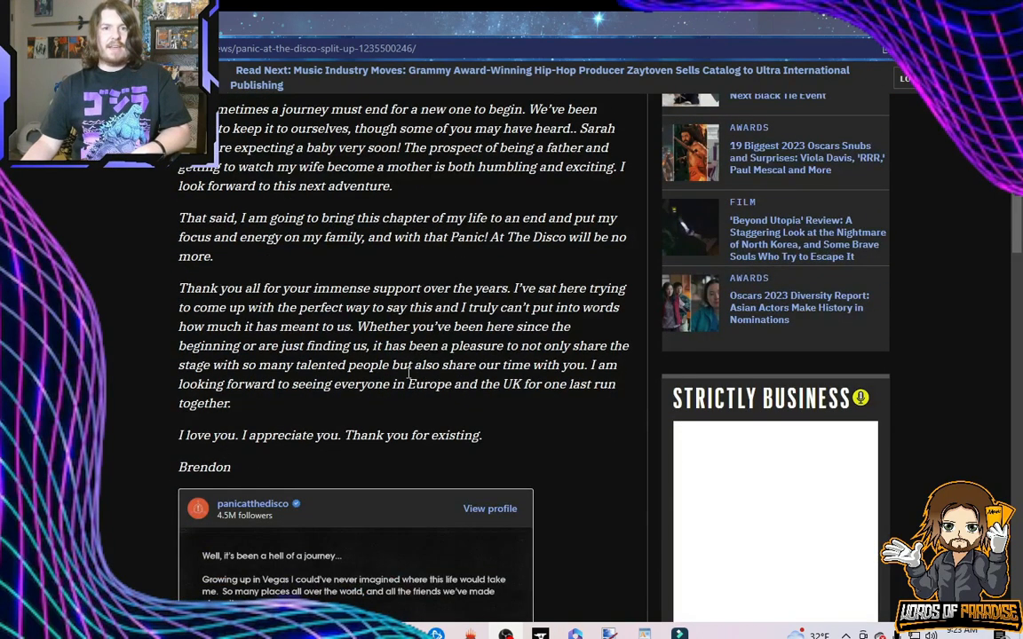
pyautogui.moveTo(397, 362)
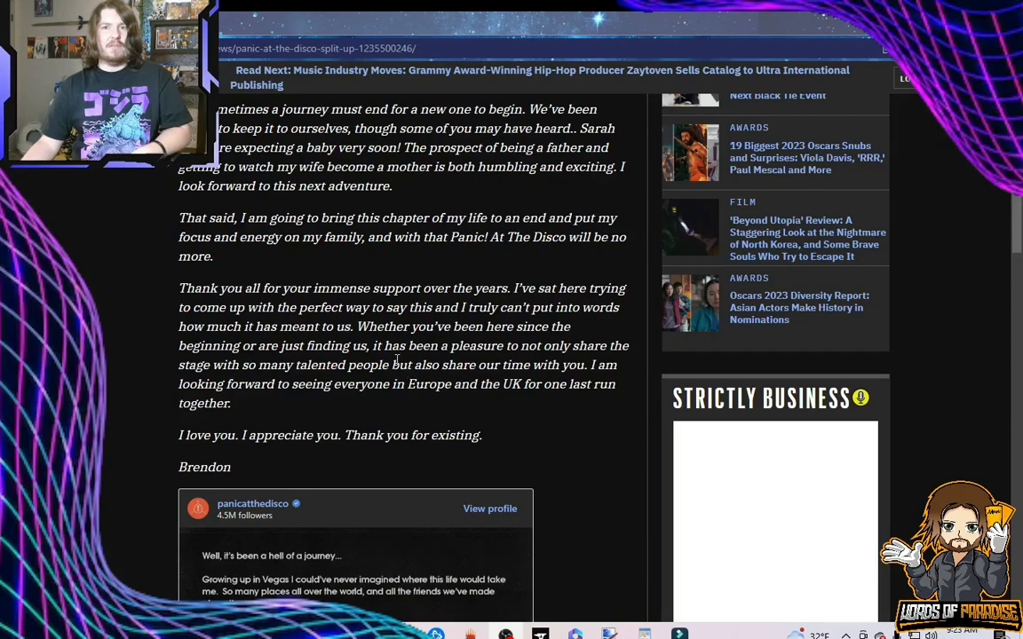
pyautogui.moveTo(305, 265)
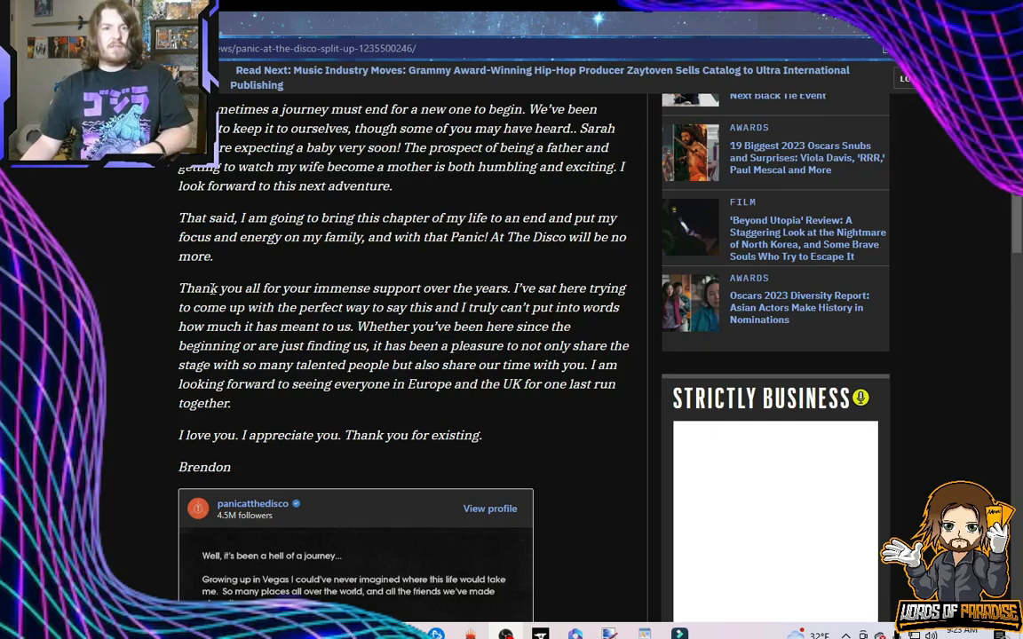
pyautogui.moveTo(422, 291)
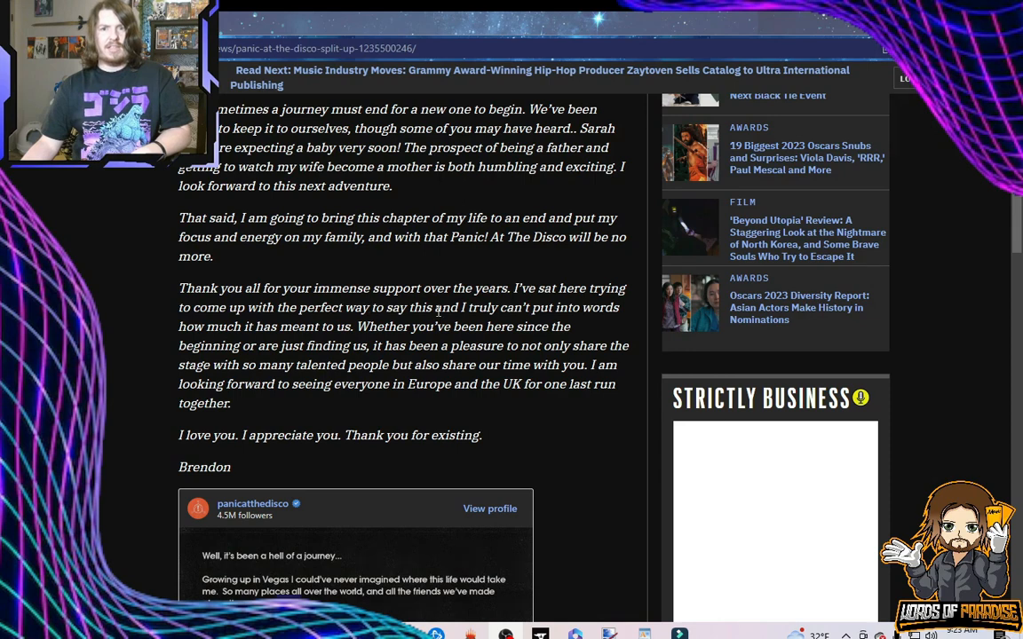
pyautogui.moveTo(282, 338)
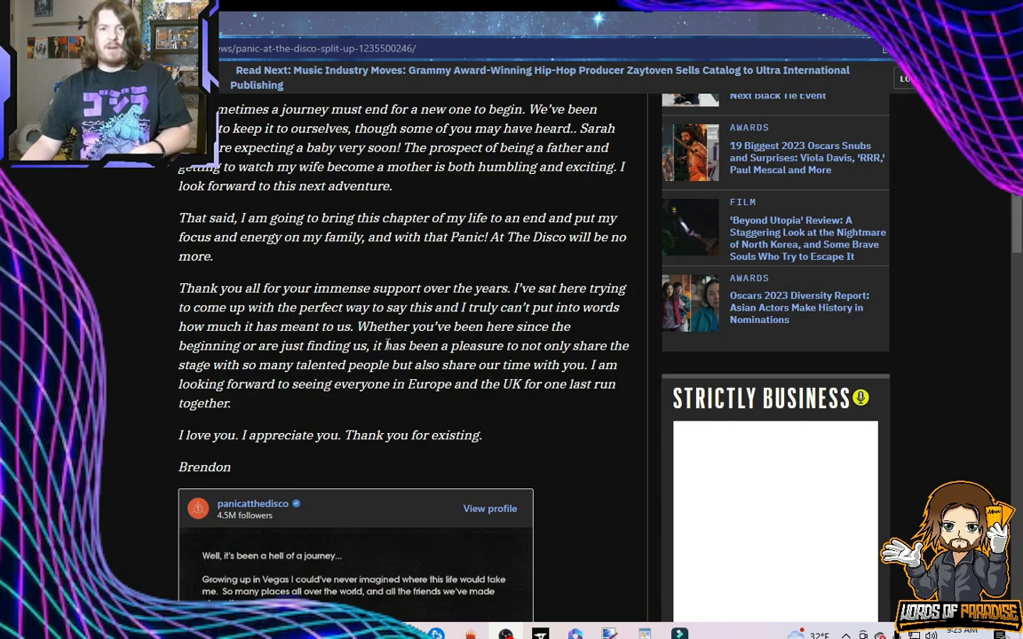
pyautogui.moveTo(299, 371)
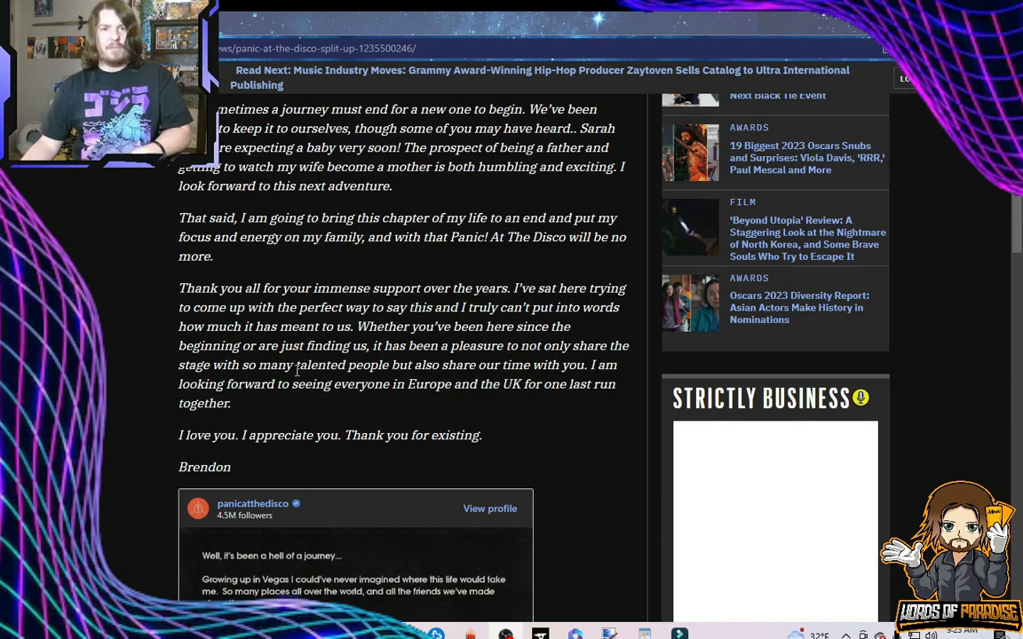
pyautogui.moveTo(419, 369)
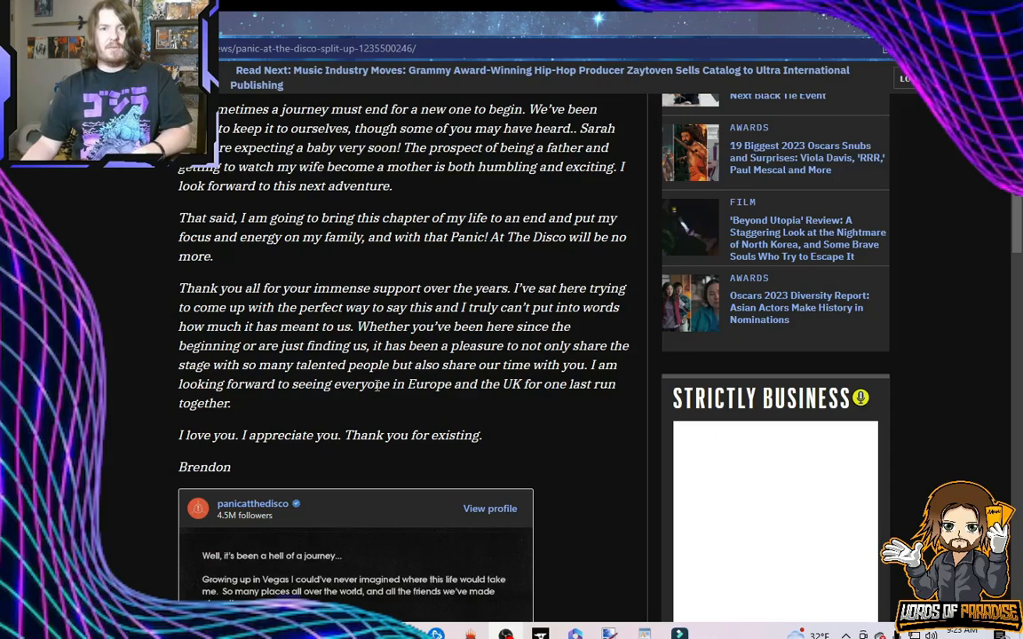
pyautogui.moveTo(276, 399)
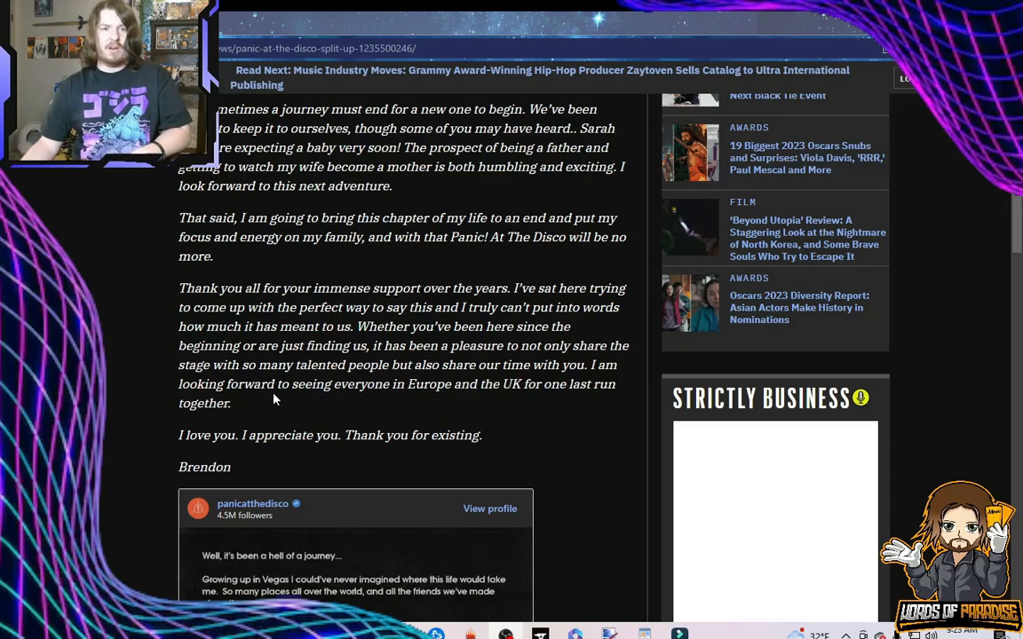
pyautogui.moveTo(295, 440)
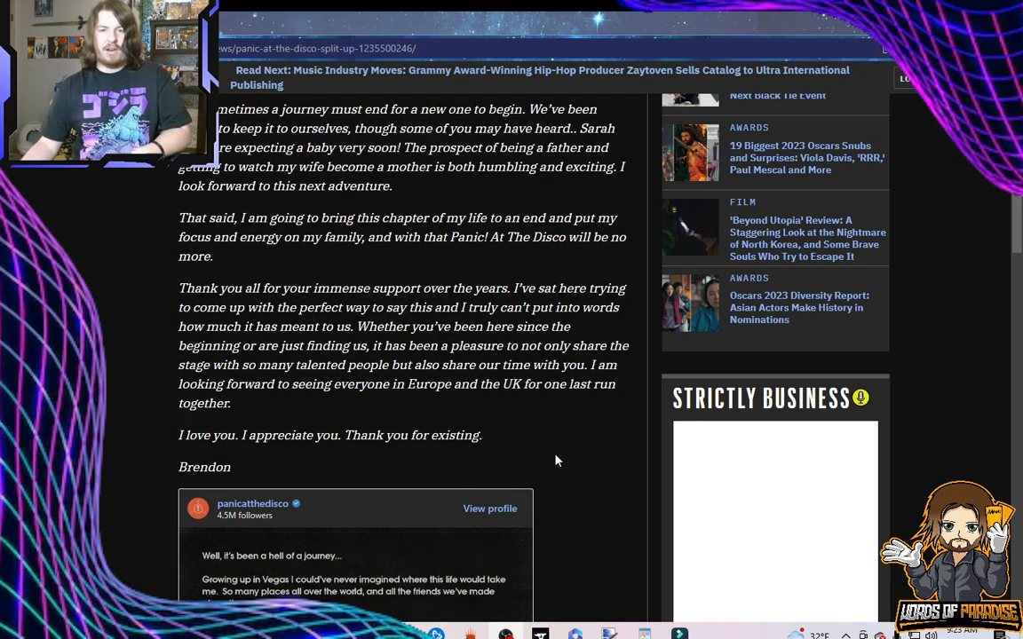
pyautogui.moveTo(561, 460)
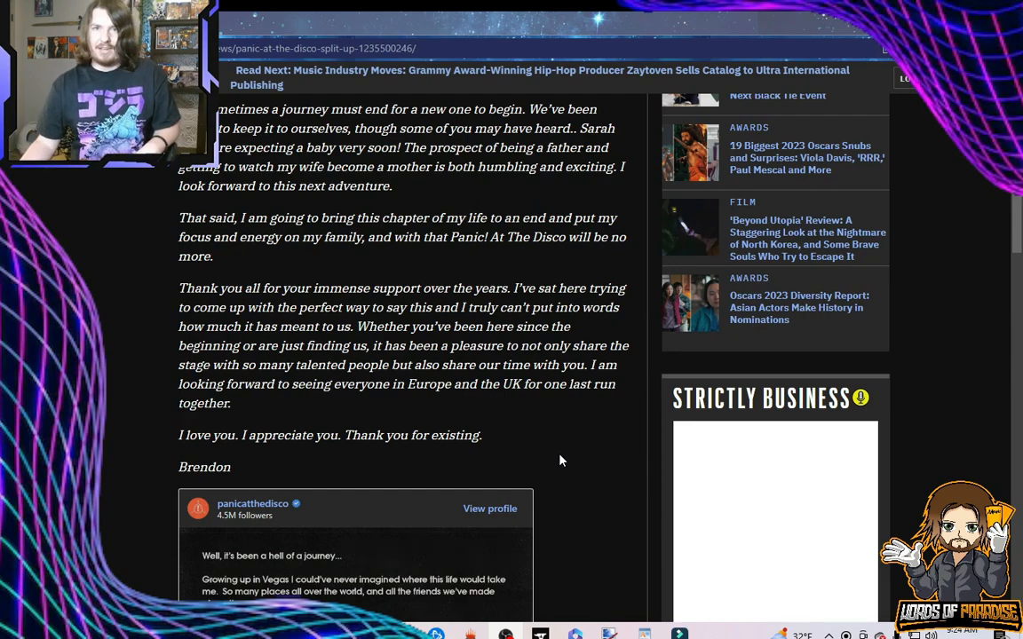
pyautogui.scroll(-3)
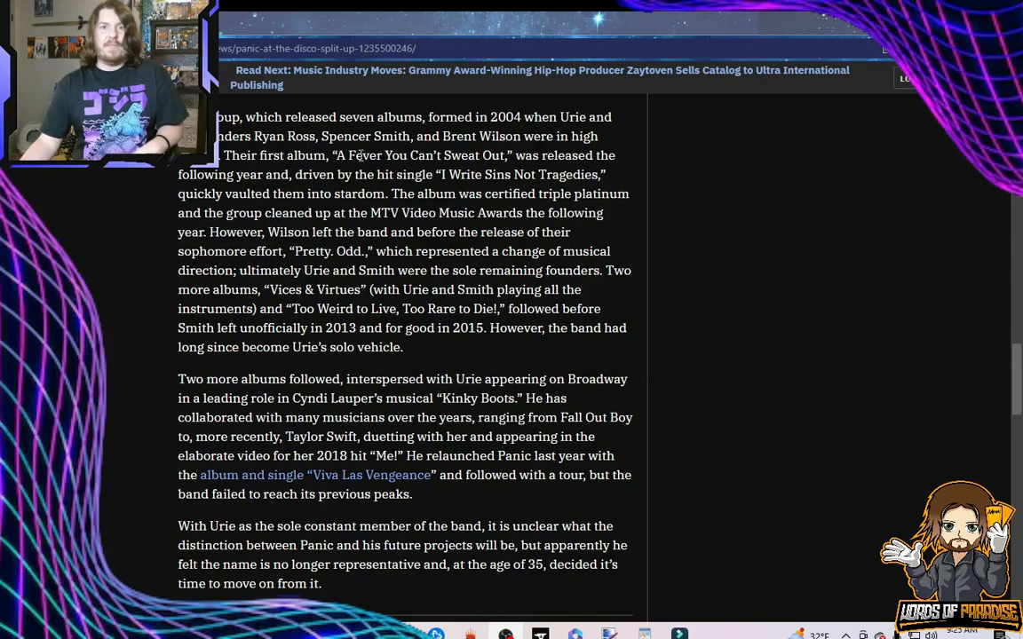
pyautogui.moveTo(249, 183)
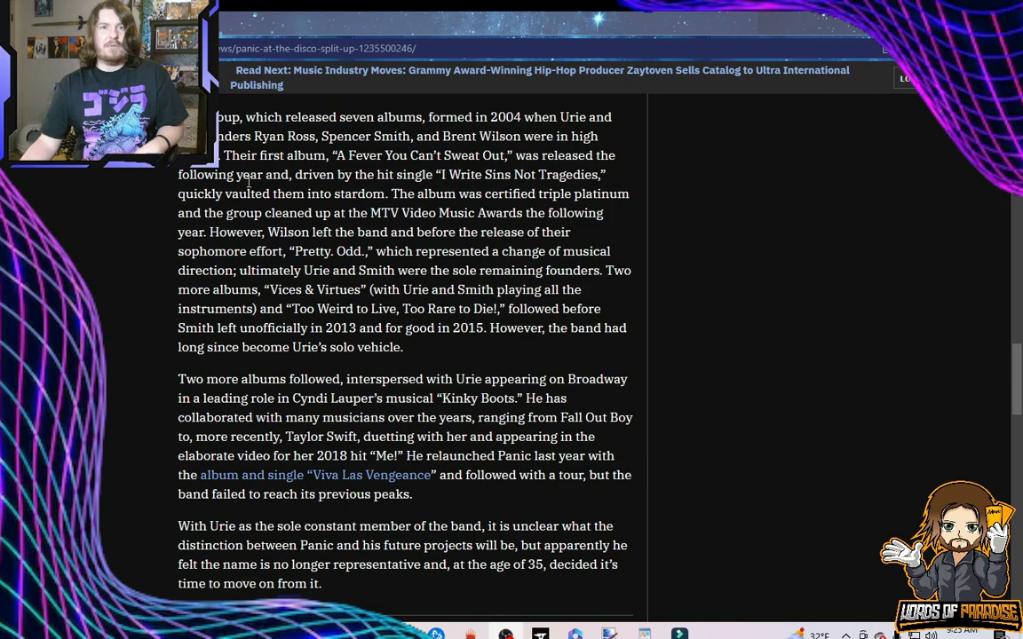
pyautogui.moveTo(522, 174)
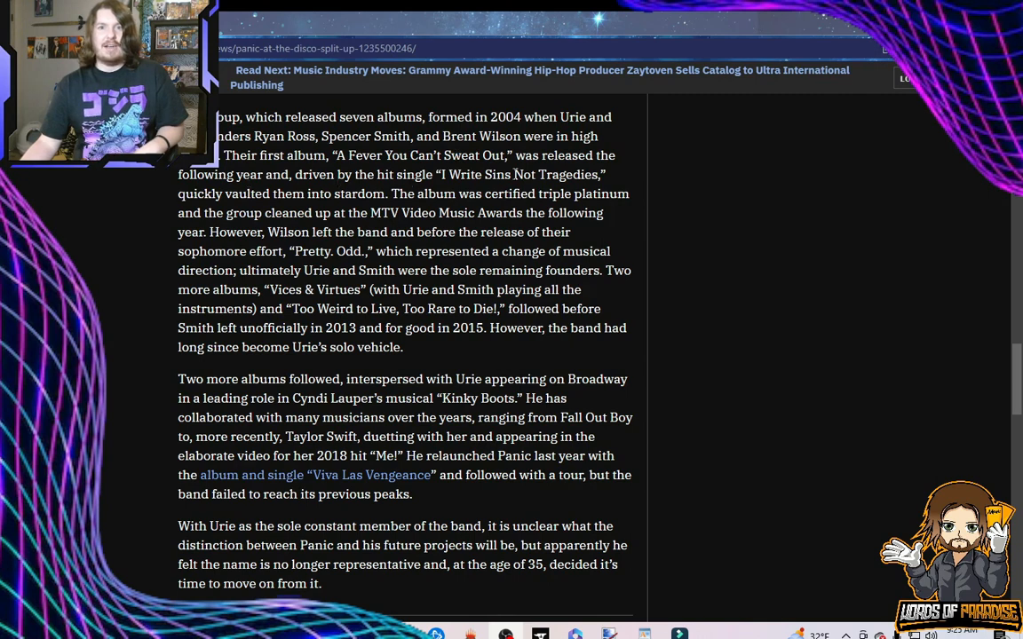
pyautogui.moveTo(319, 194)
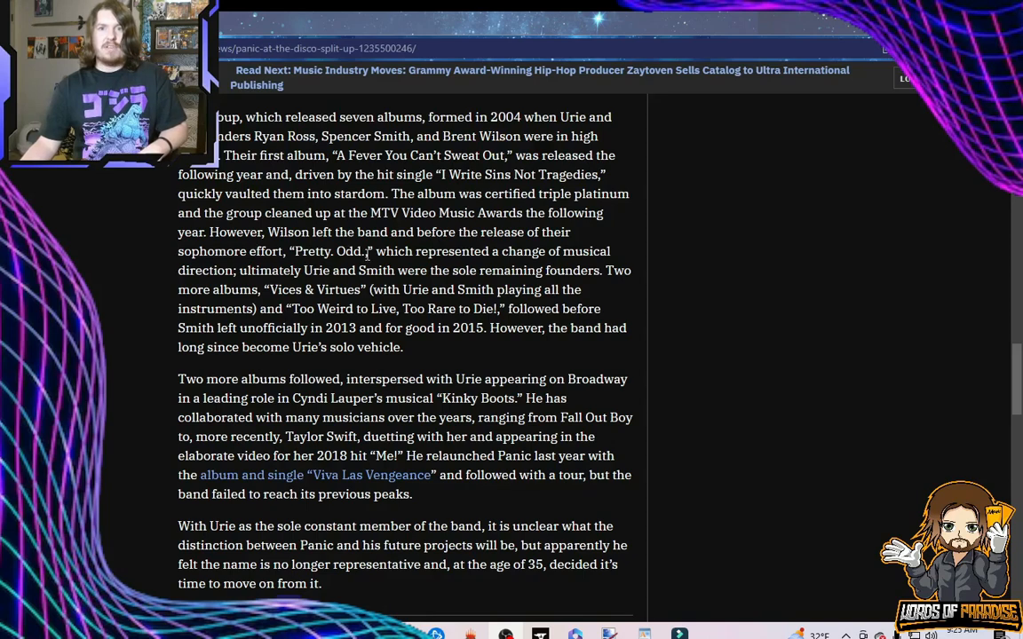
pyautogui.moveTo(293, 270)
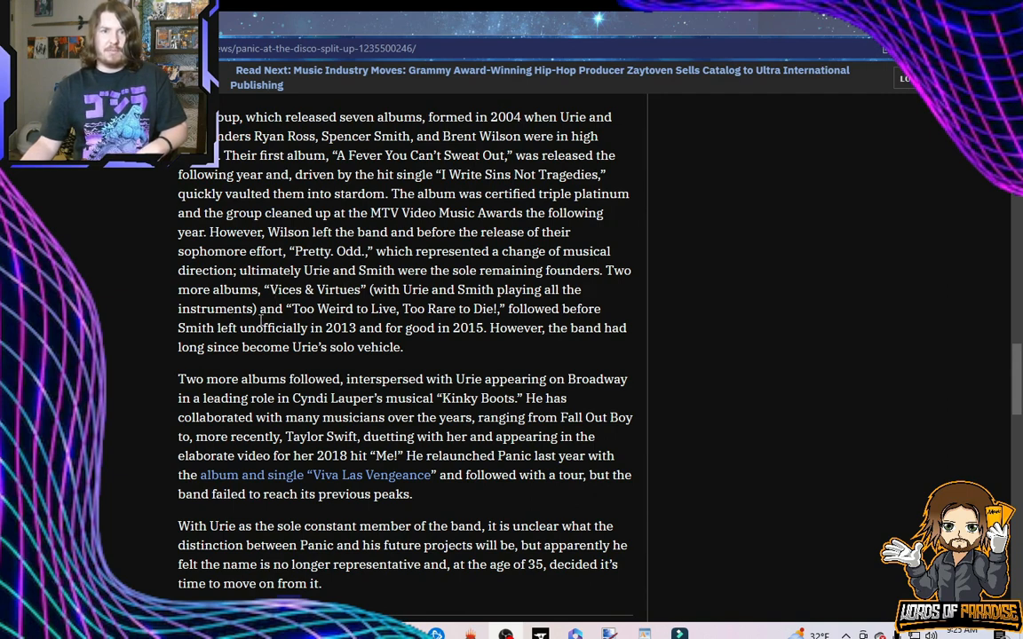
pyautogui.moveTo(440, 308)
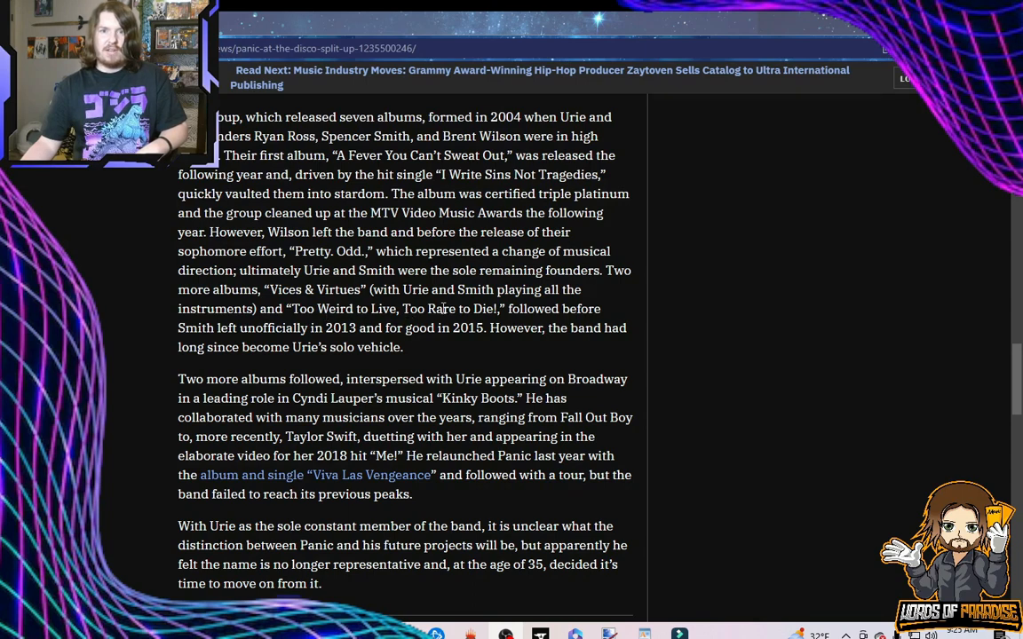
pyautogui.moveTo(284, 341)
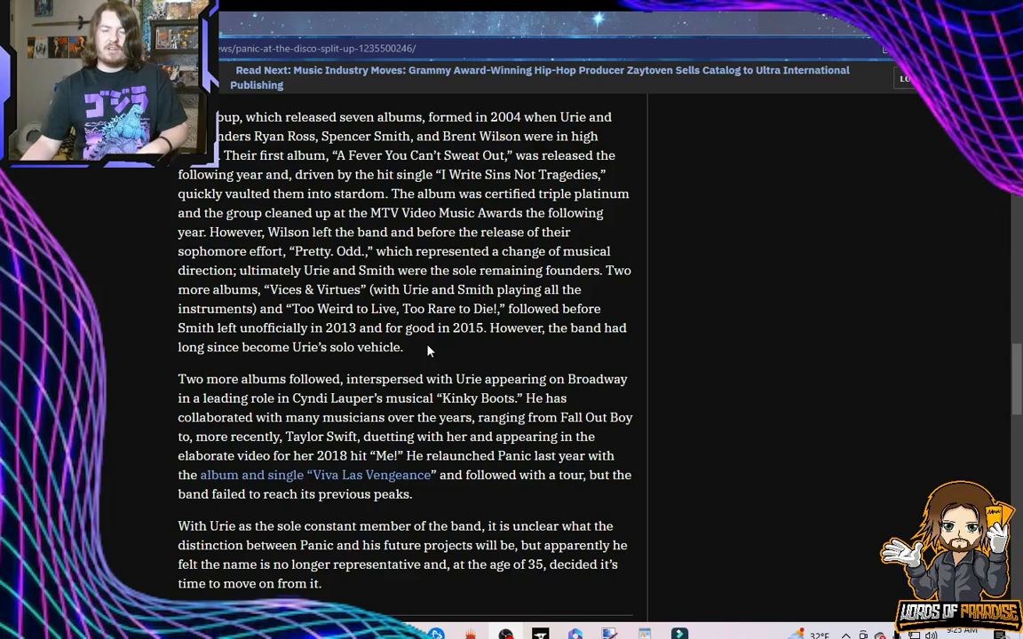
pyautogui.moveTo(266, 333)
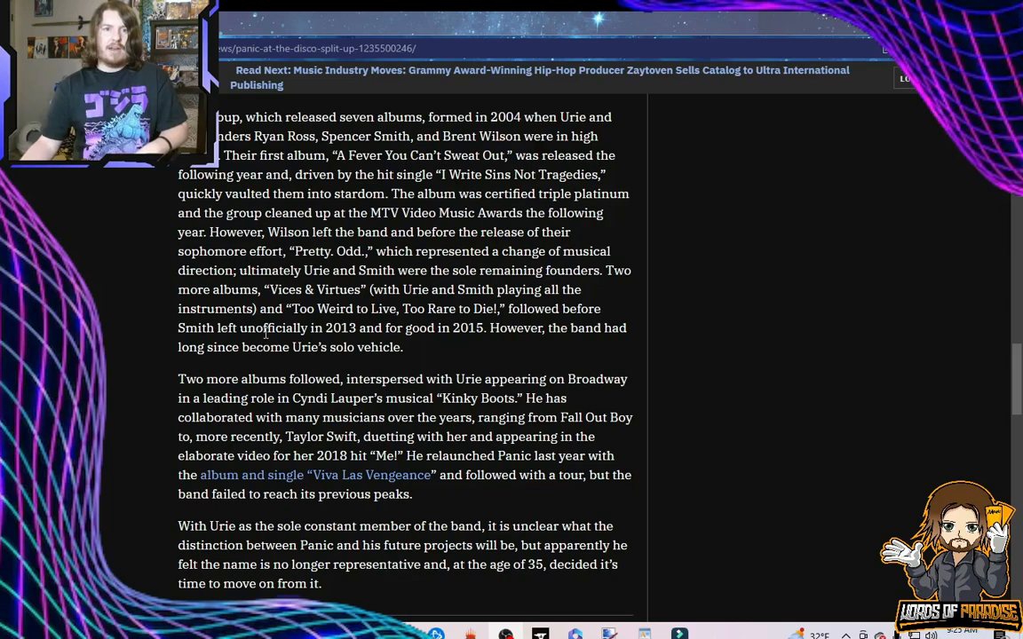
pyautogui.moveTo(410, 352)
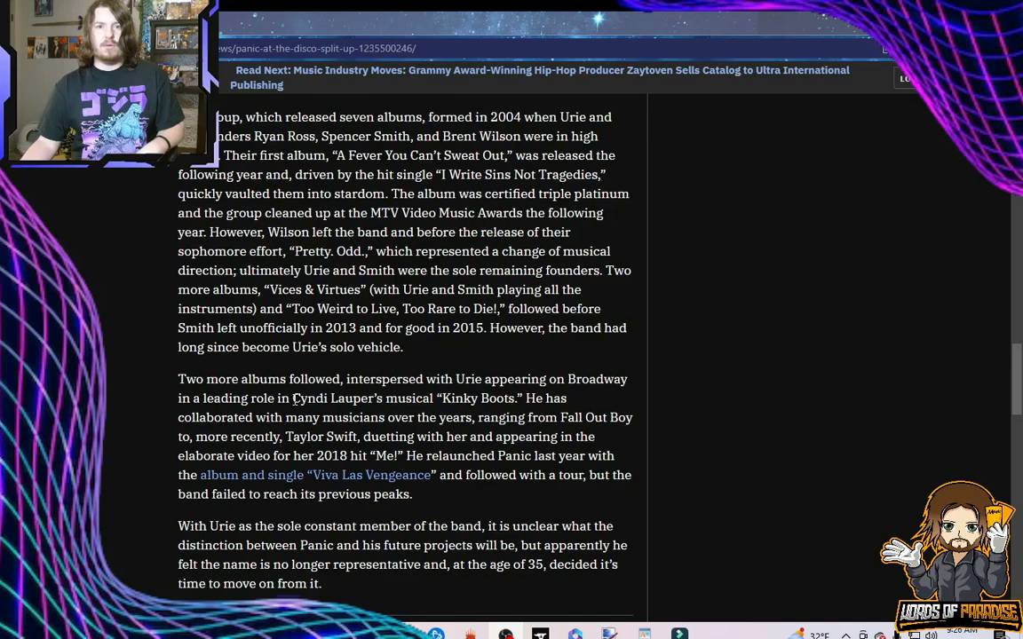
pyautogui.moveTo(409, 415)
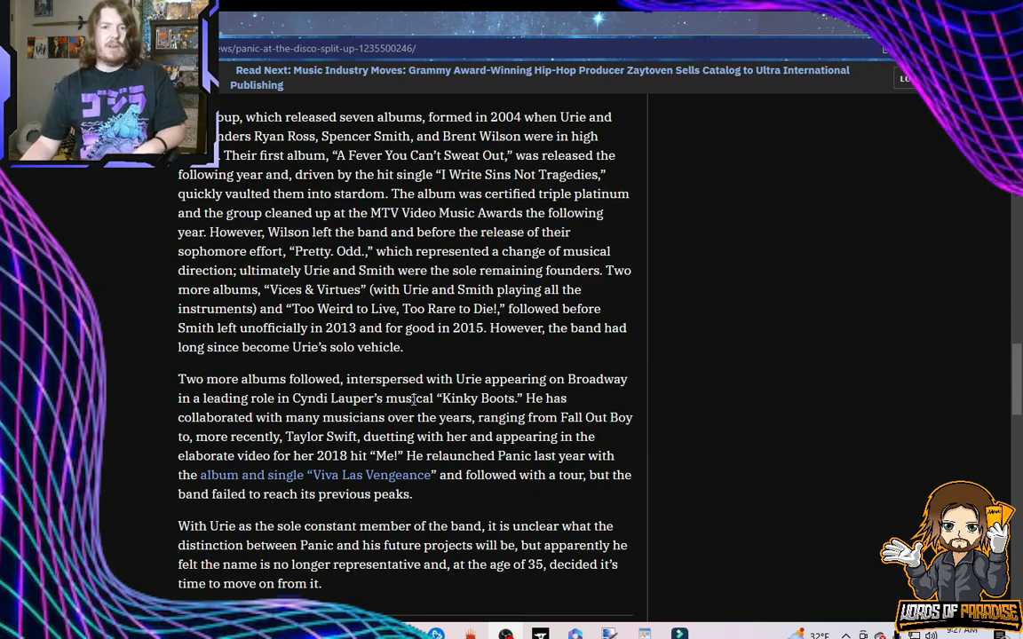
pyautogui.moveTo(194, 458)
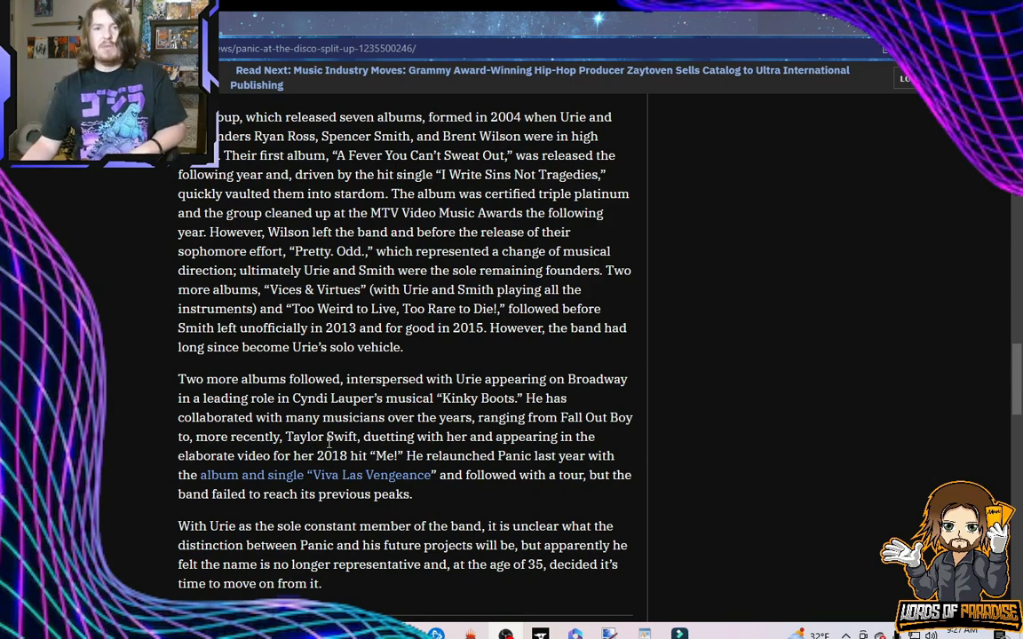
pyautogui.moveTo(252, 454)
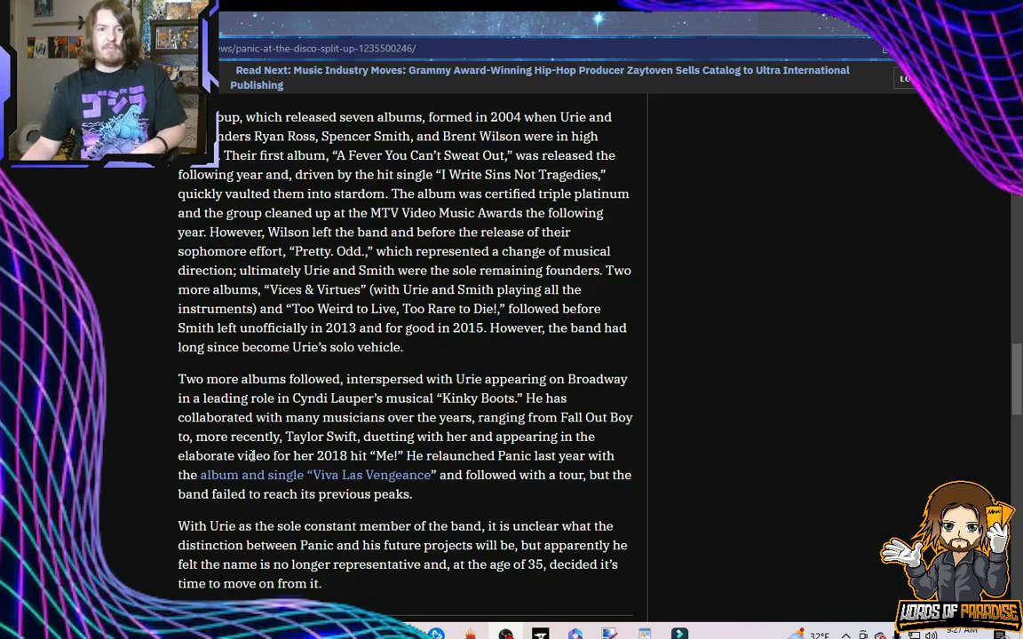
pyautogui.moveTo(380, 454)
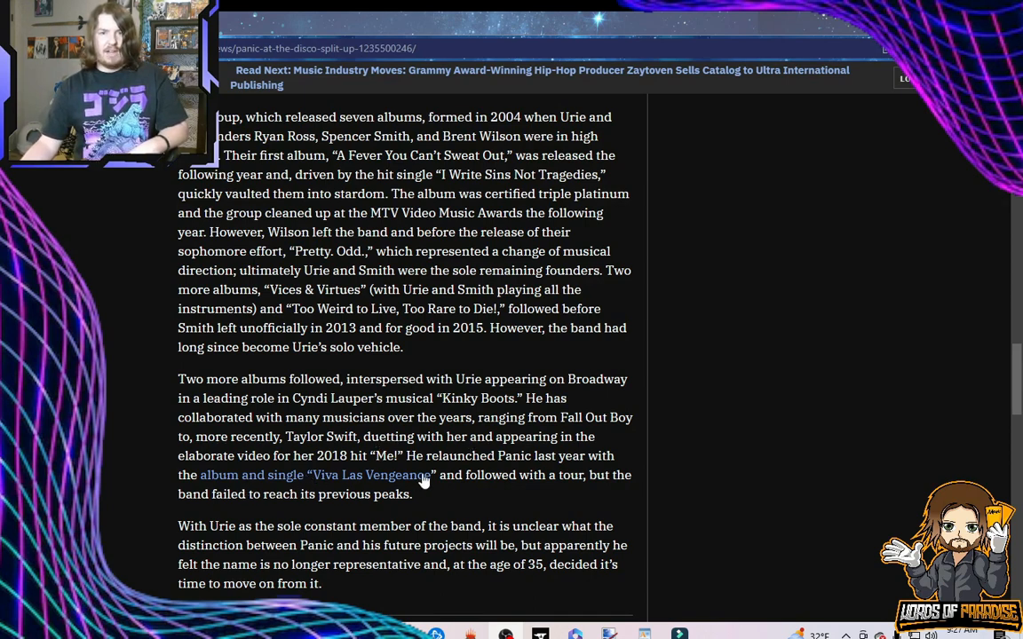
pyautogui.moveTo(188, 518)
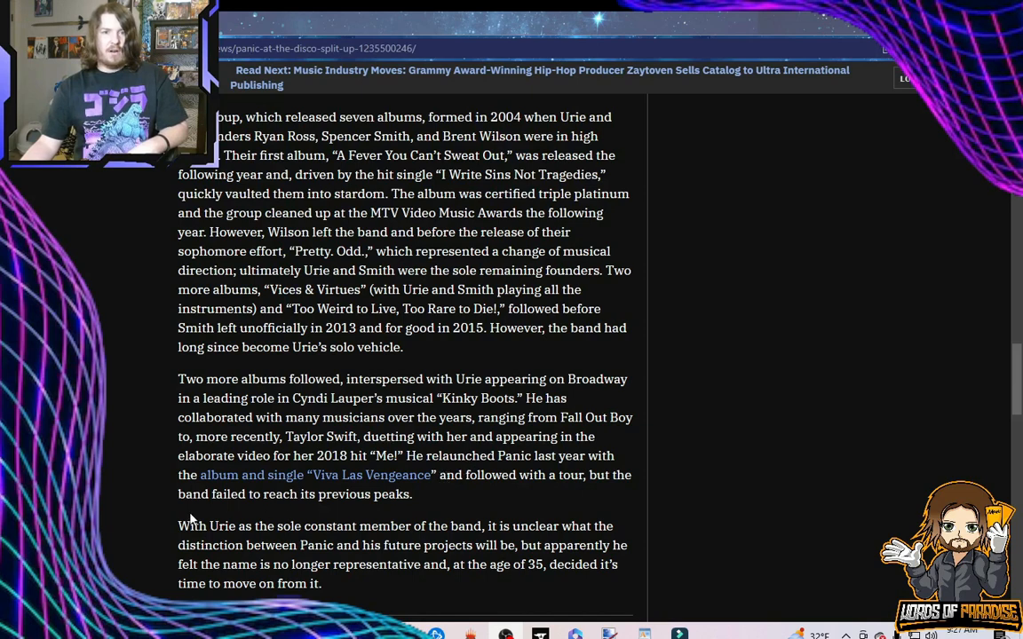
pyautogui.moveTo(435, 504)
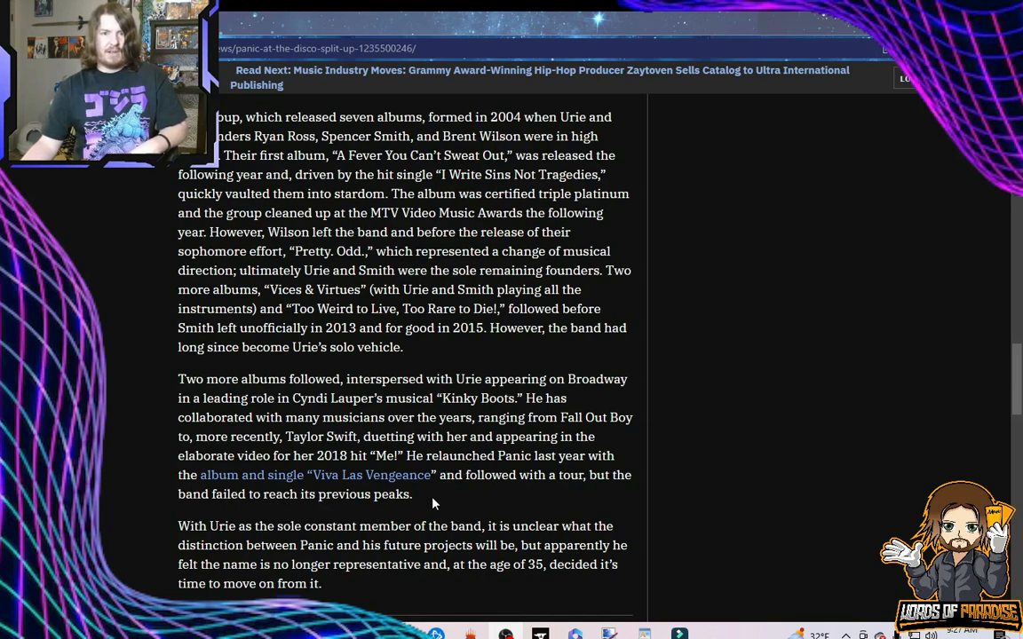
pyautogui.moveTo(424, 499)
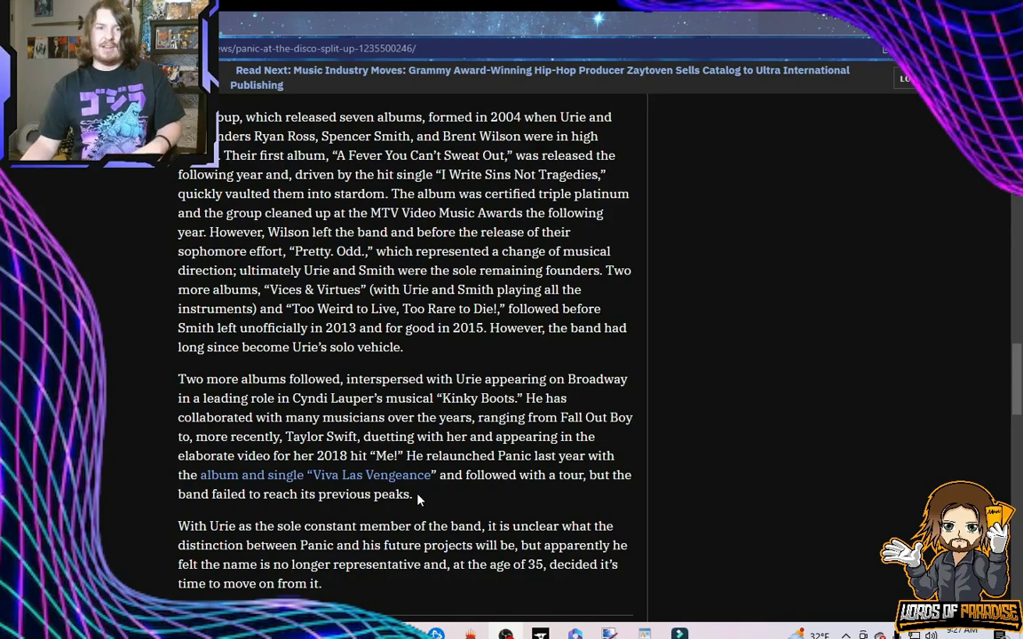
# - Scroll to the closing paragraph with the Read More About links and Comments heading, selecting a bit of text
pyautogui.scroll(-3)
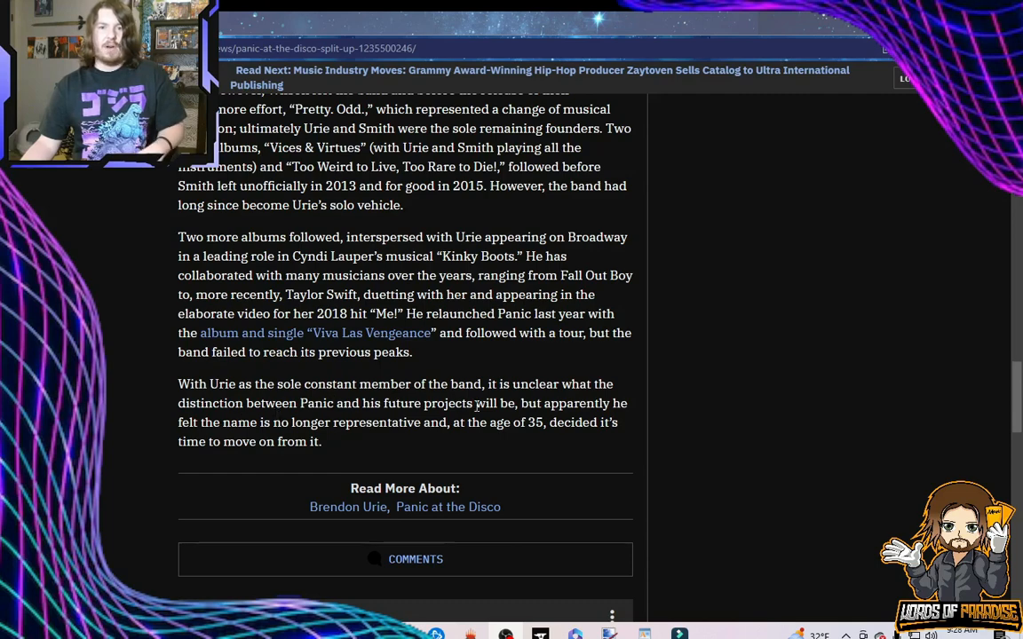
pyautogui.moveTo(424, 403); pyautogui.dragTo(518, 403)
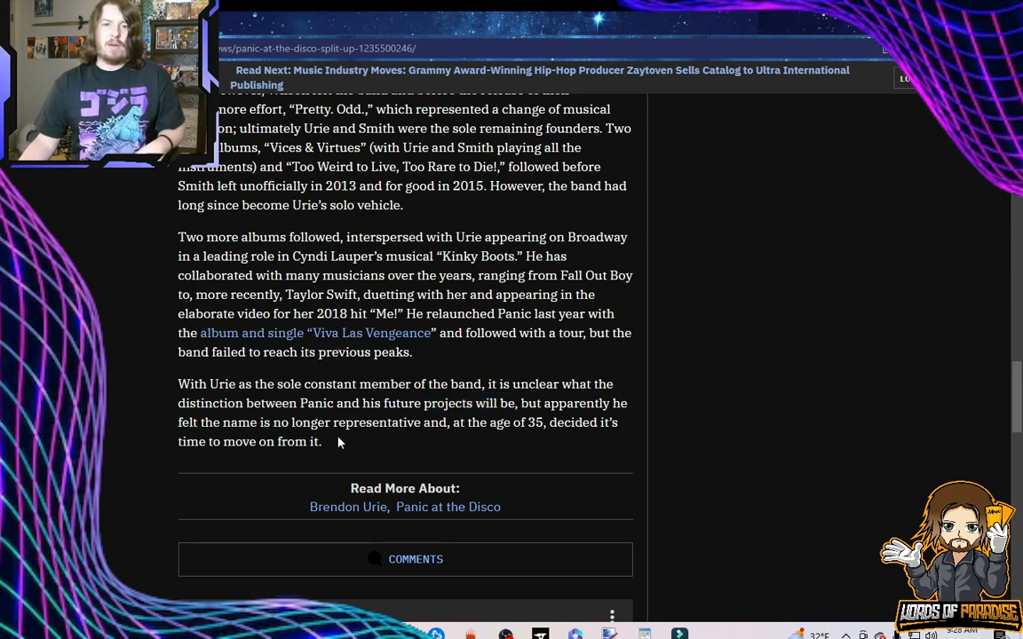
pyautogui.moveTo(320, 460)
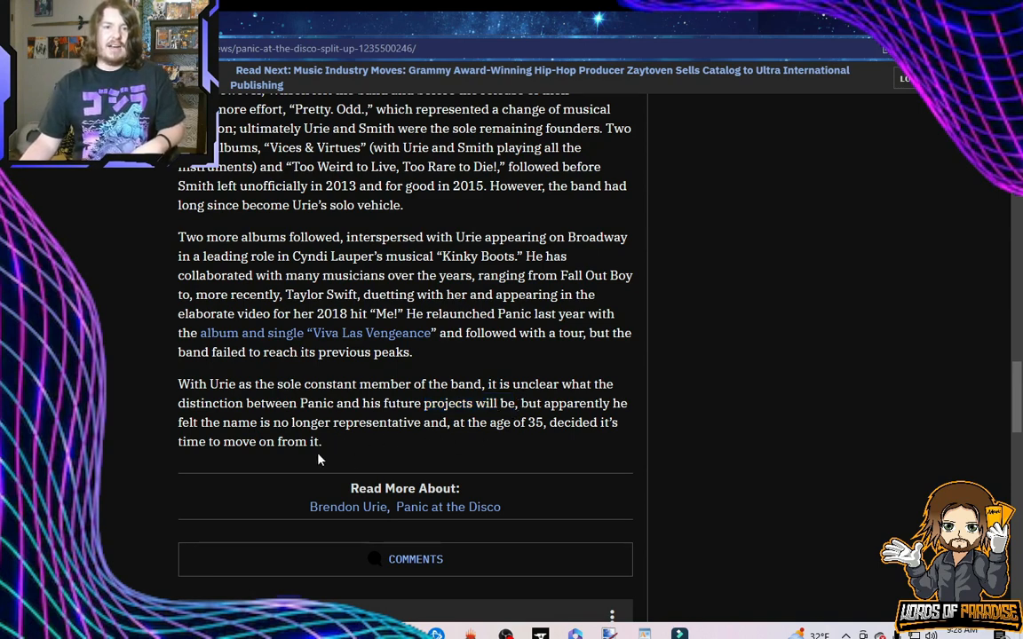